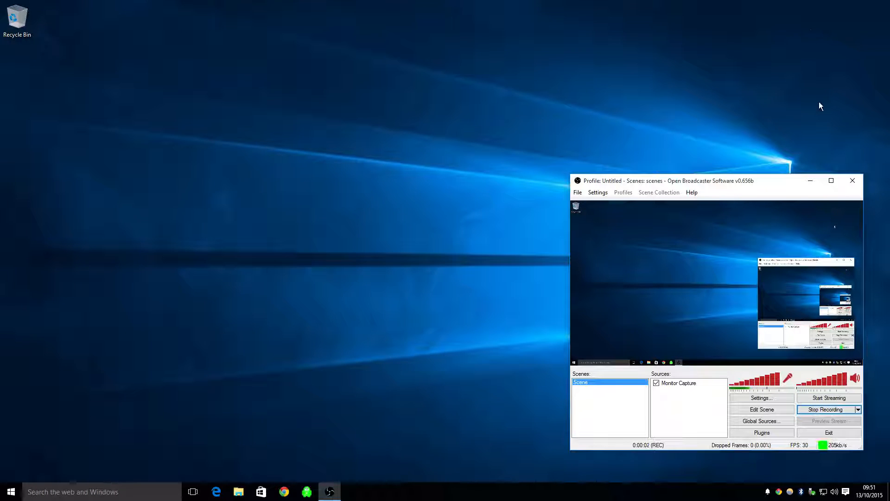
# - Minimize the OBS recording window to reveal the bare desktop
pyautogui.click(809, 181)
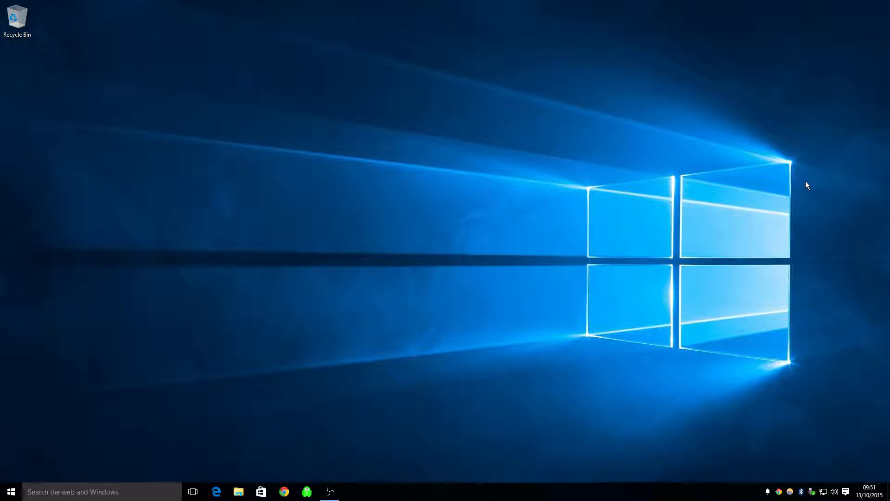
pyautogui.moveTo(585, 352)
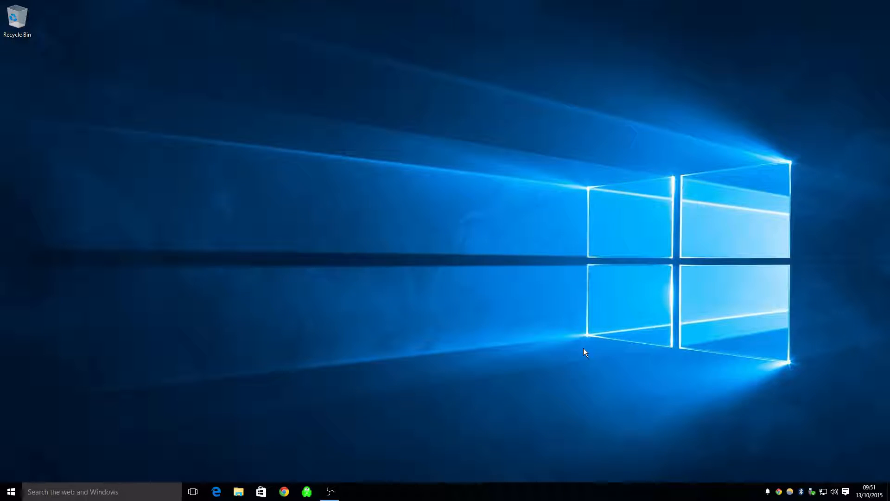
pyautogui.moveTo(451, 465)
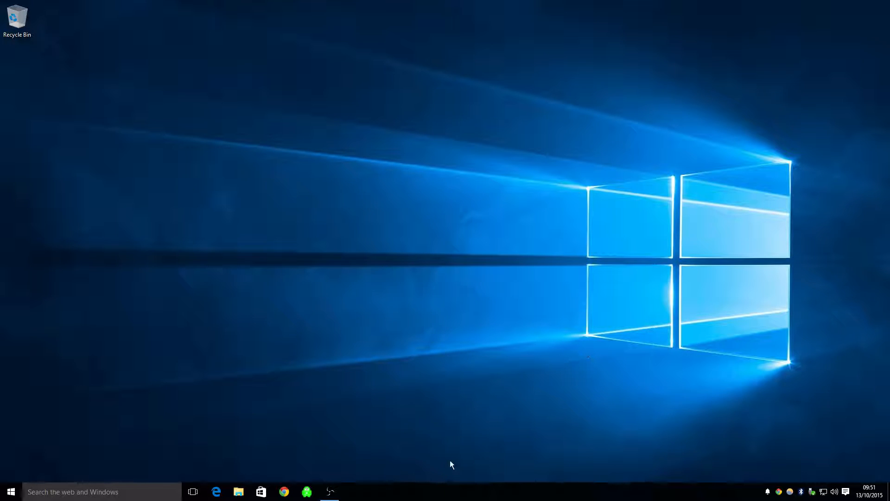
pyautogui.moveTo(481, 435)
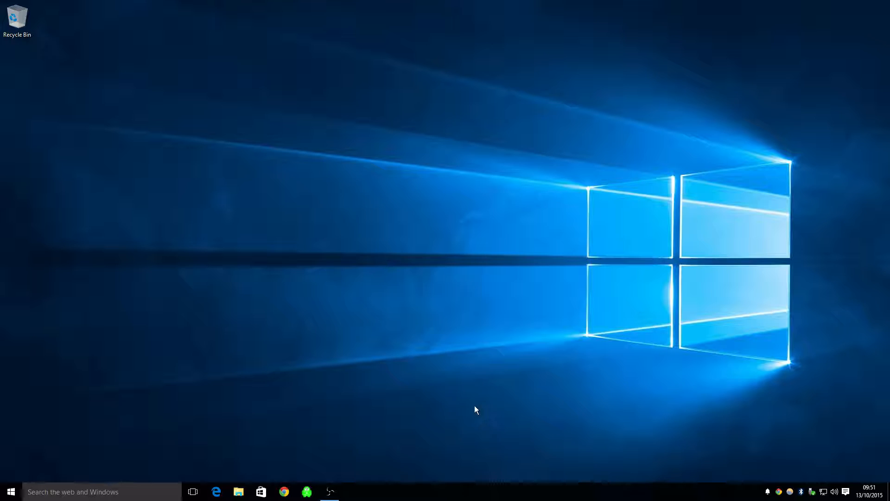
pyautogui.moveTo(544, 386)
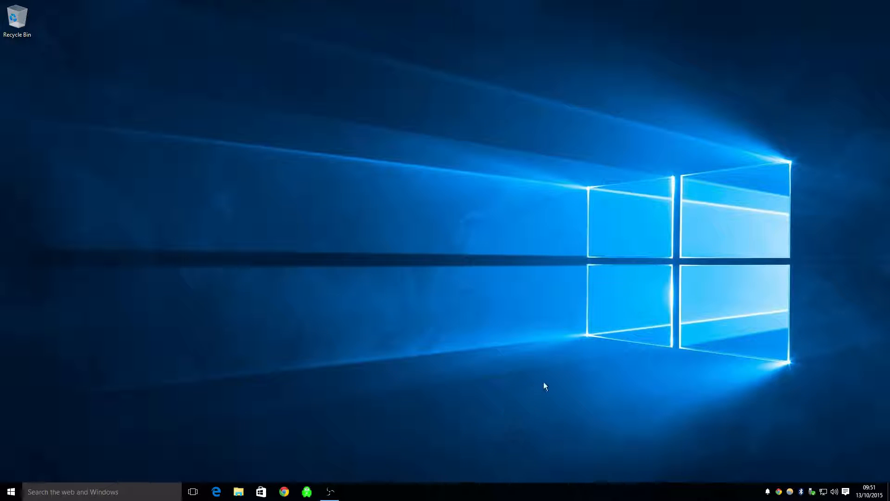
pyautogui.moveTo(474, 441)
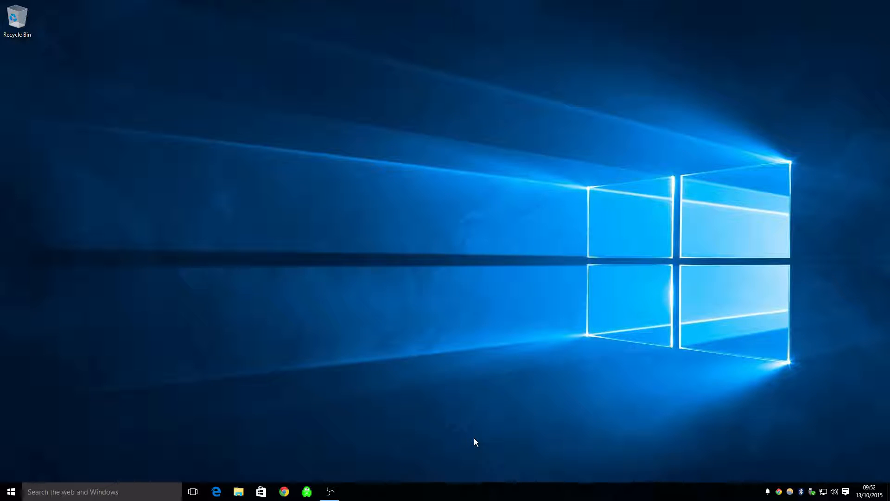
pyautogui.moveTo(497, 495)
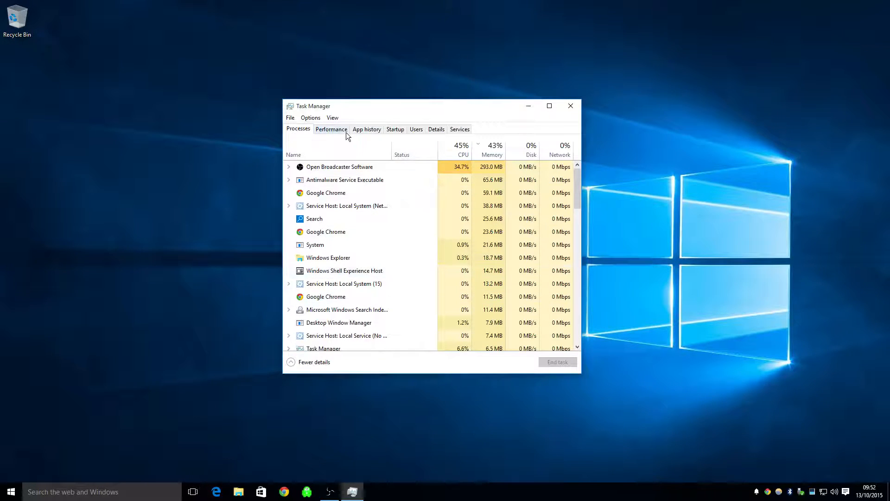
# - Show the CPU page on Task Manager's Performance tab, with 4 cores and 4 logical processors
pyautogui.click(331, 129)
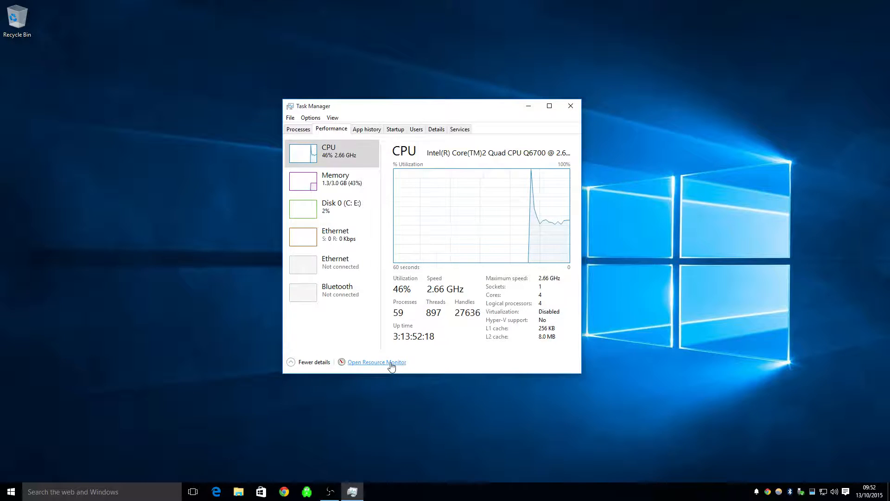
# - Launch Resource Monitor from Task Manager to see CPU 0–CPU 3 usage graphs
pyautogui.click(376, 362)
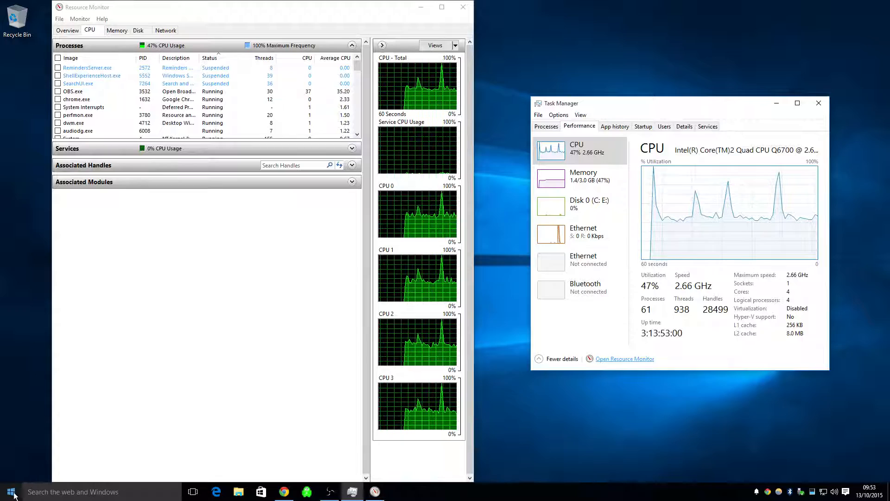
# - Launch SpeedFan by searching 'speed', then close Resource Monitor and Task Manager
pyautogui.click(9, 492)
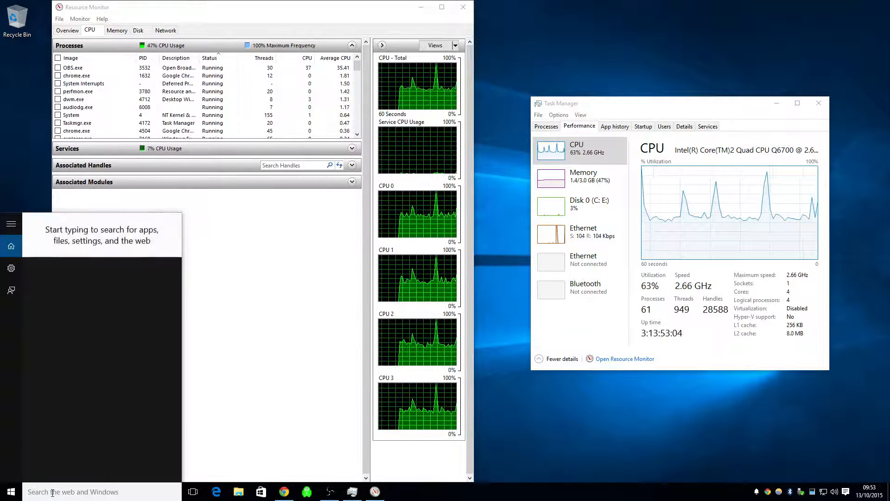
pyautogui.write('speed')
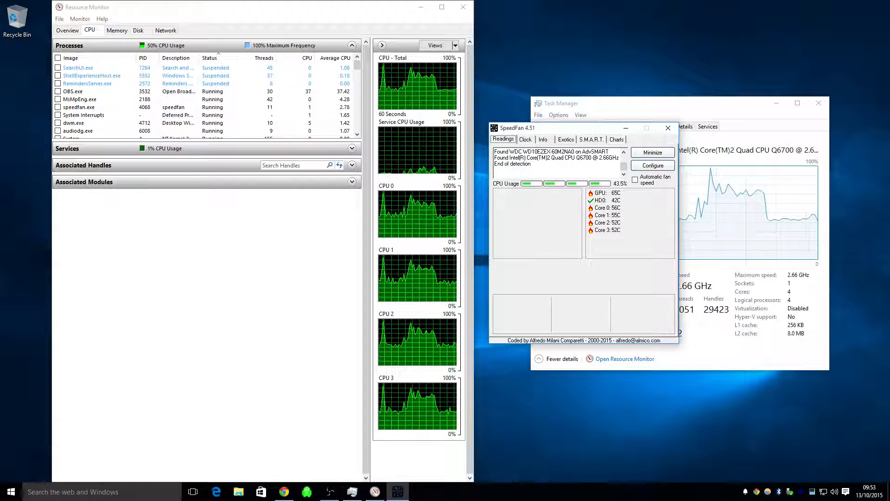
pyautogui.moveTo(463, 7)
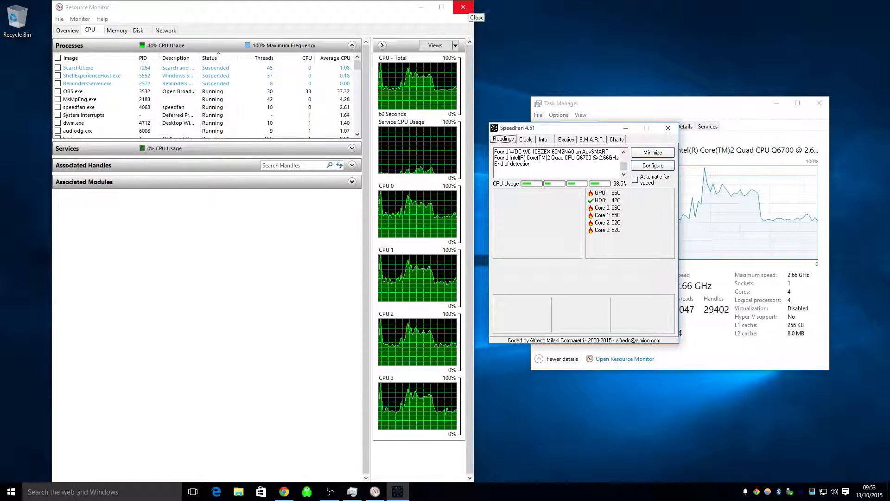
pyautogui.click(476, 18)
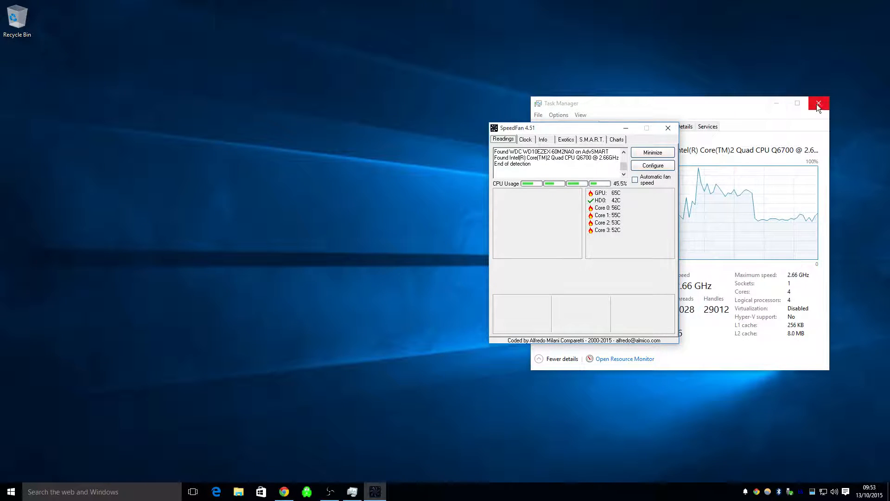
pyautogui.click(817, 103)
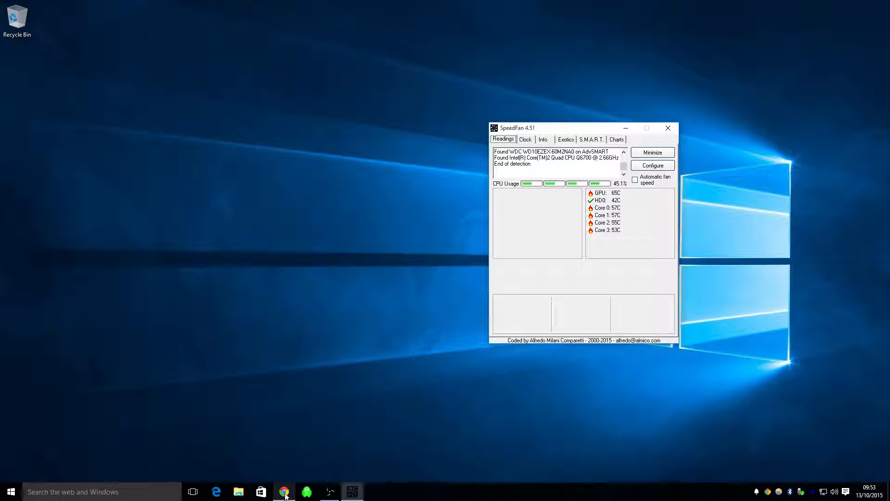
pyautogui.rightClick(285, 491)
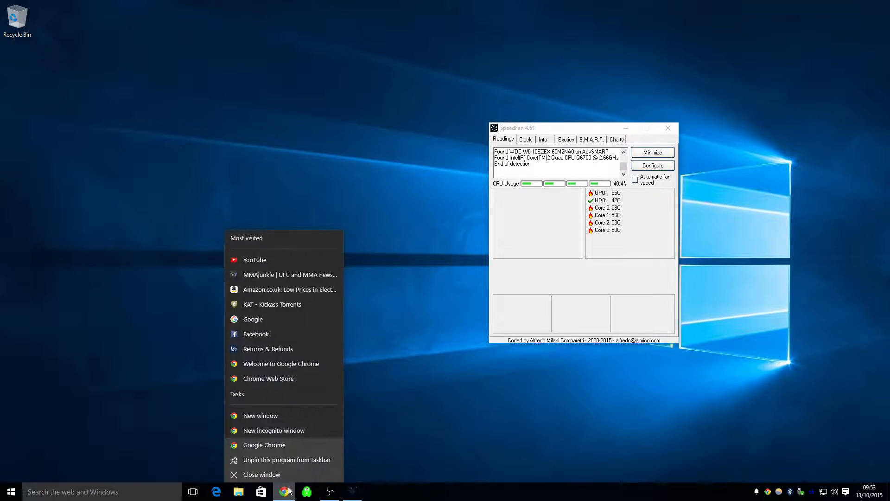
# - Dismiss Chrome's jump list and open the Start menu beside SpeedFan
pyautogui.click(430, 441)
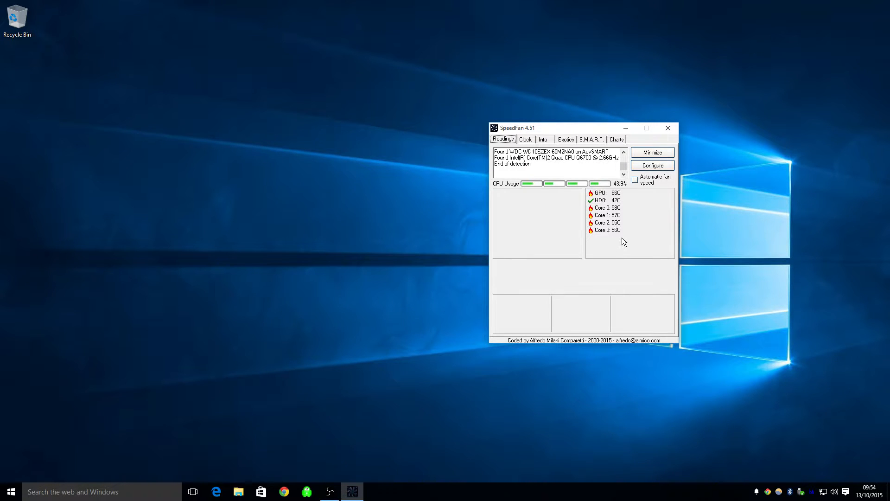
pyautogui.click(9, 491)
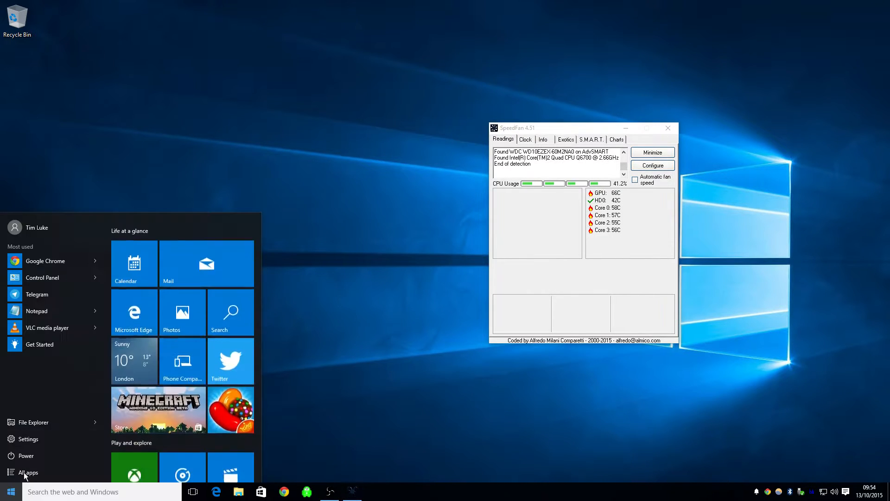